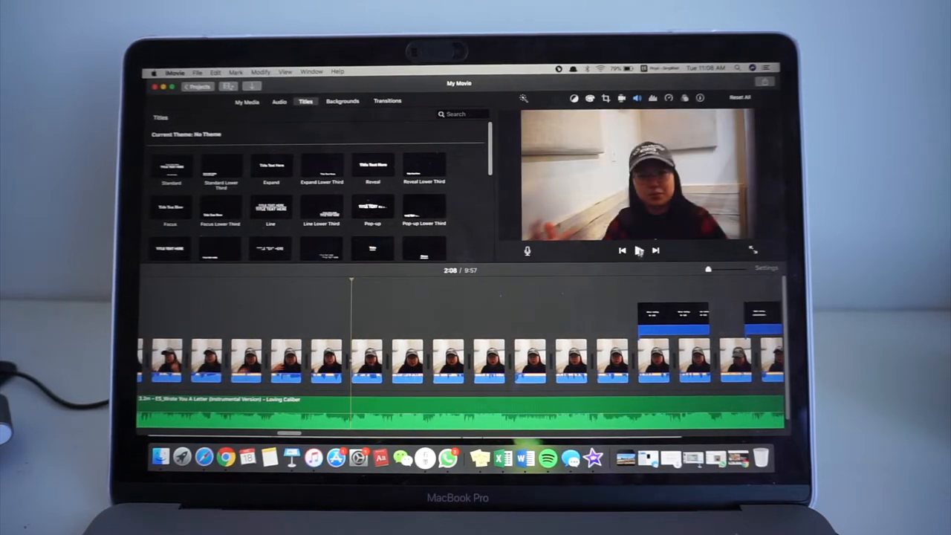
Enter the heading 'My Desk Set Up 2018' in the blank document and centre it.
click(637, 249)
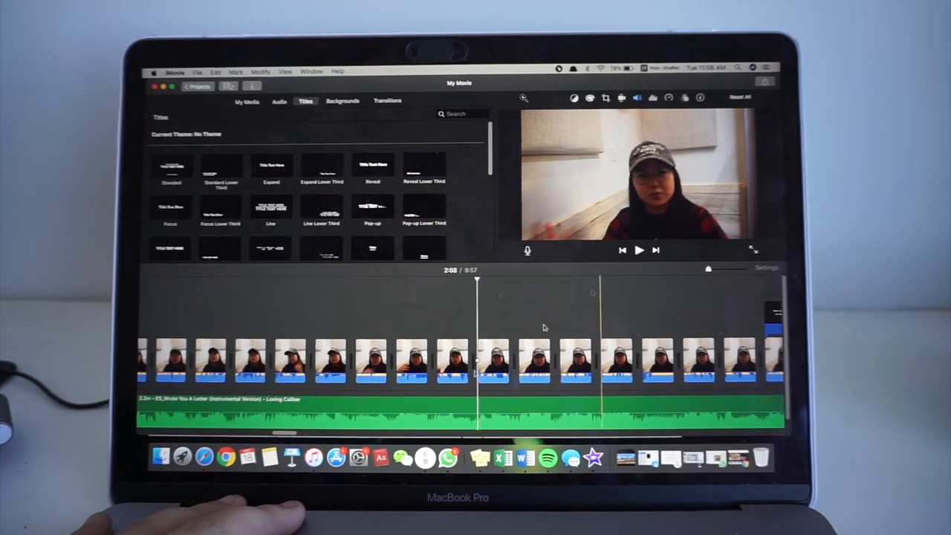
click(226, 457)
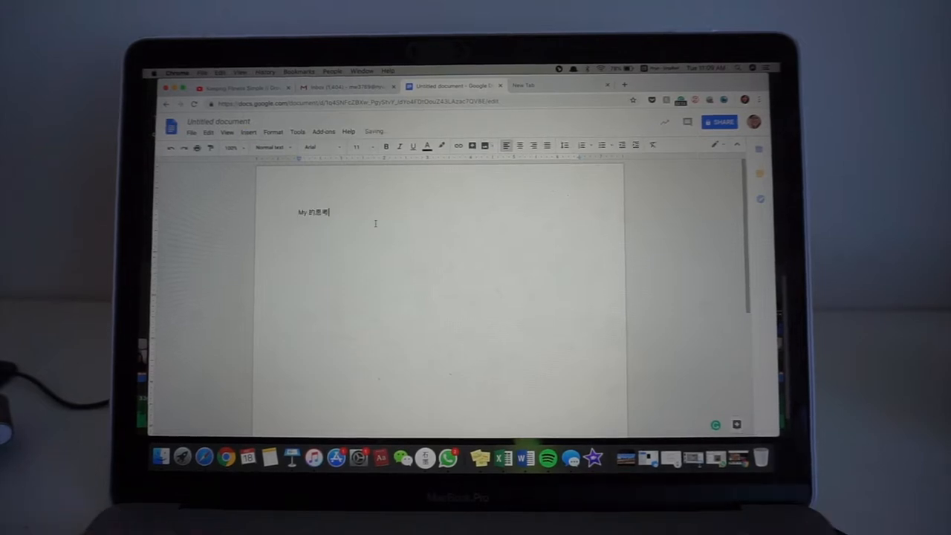
click(657, 68)
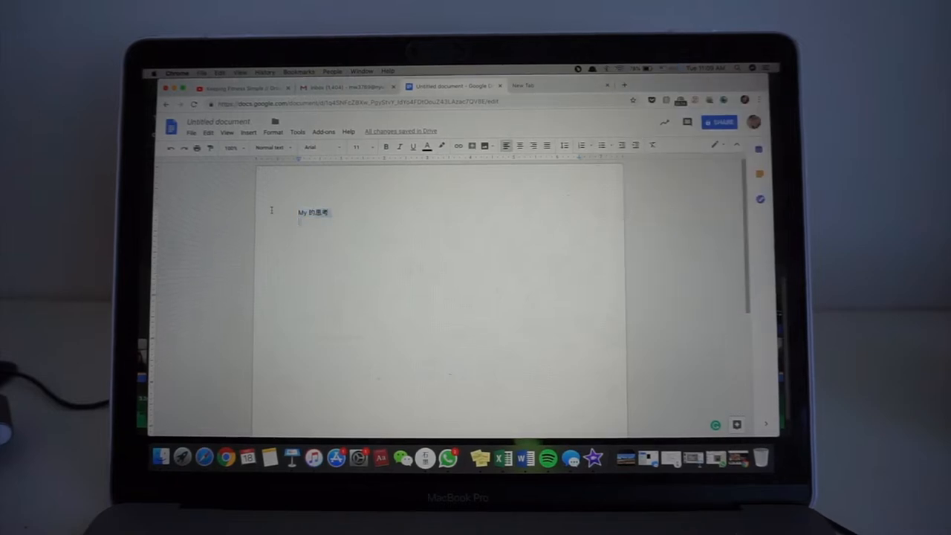
text(D)
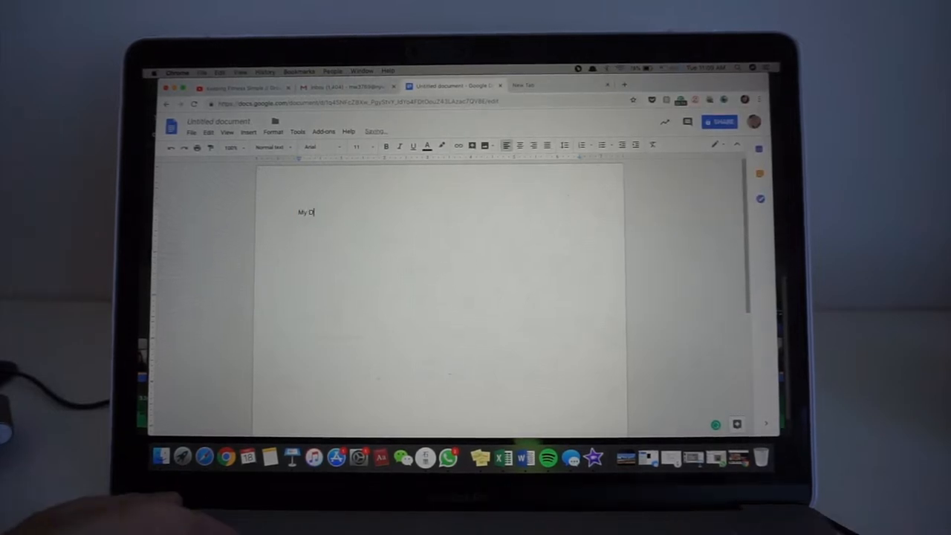
text(esk Set Up)
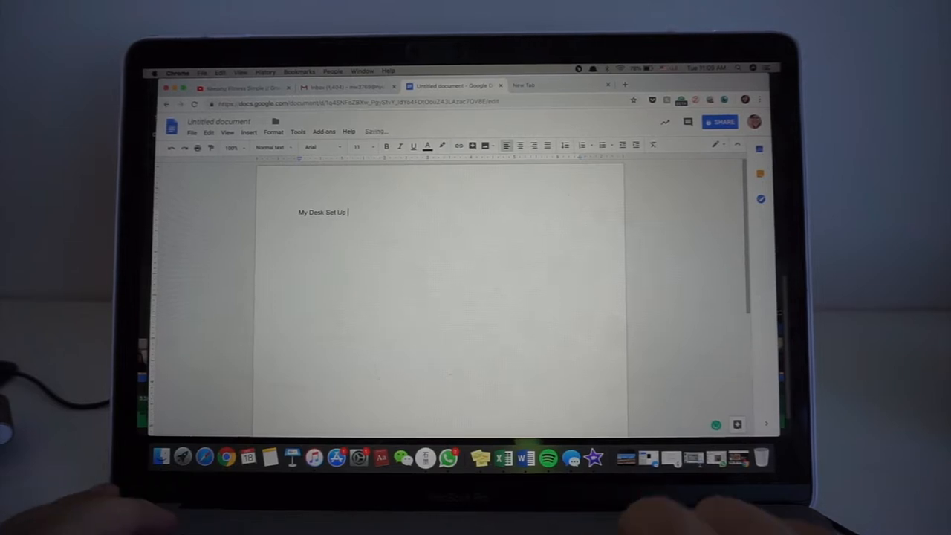
text(2018)
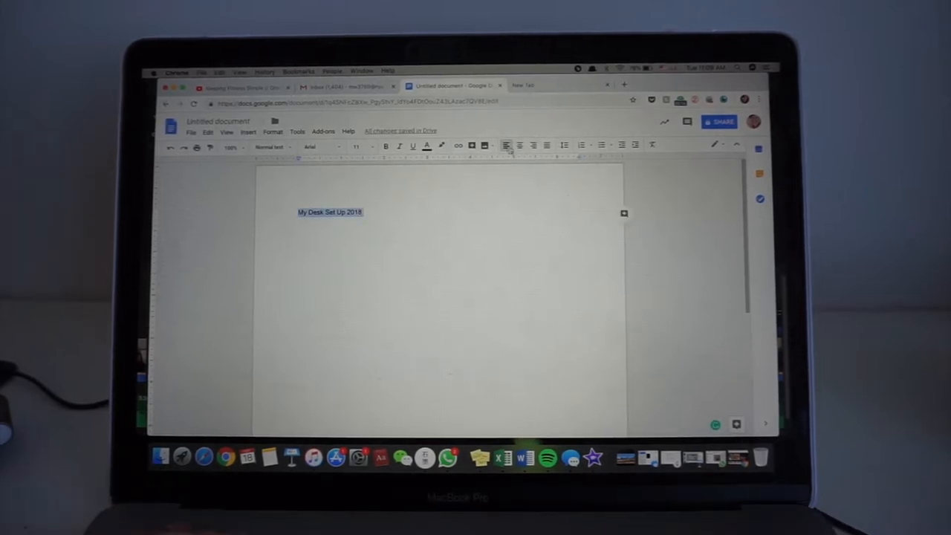
Begin the intro paragraph: 'Hey Guys, welcome to the show, today I am'.
text(Hey Guys, welcome to the show, today I am)
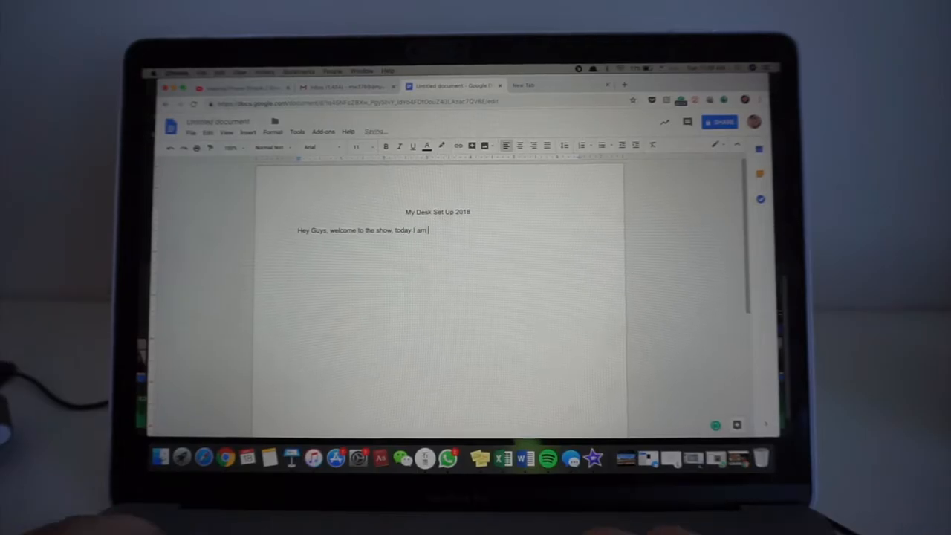
Continue the intro: talking about the desk setup and things to add 'to my desk for upcoming 2019'.
text(going to ta)
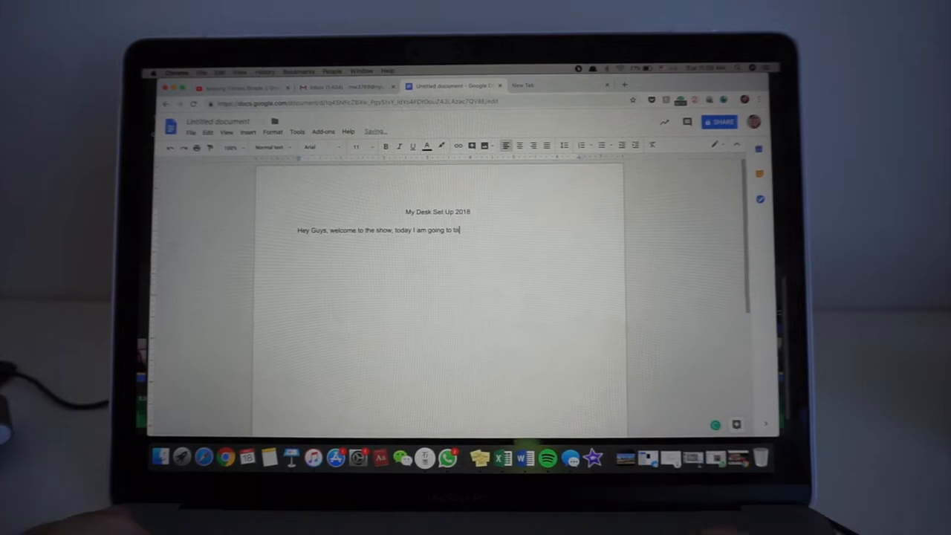
text(l)
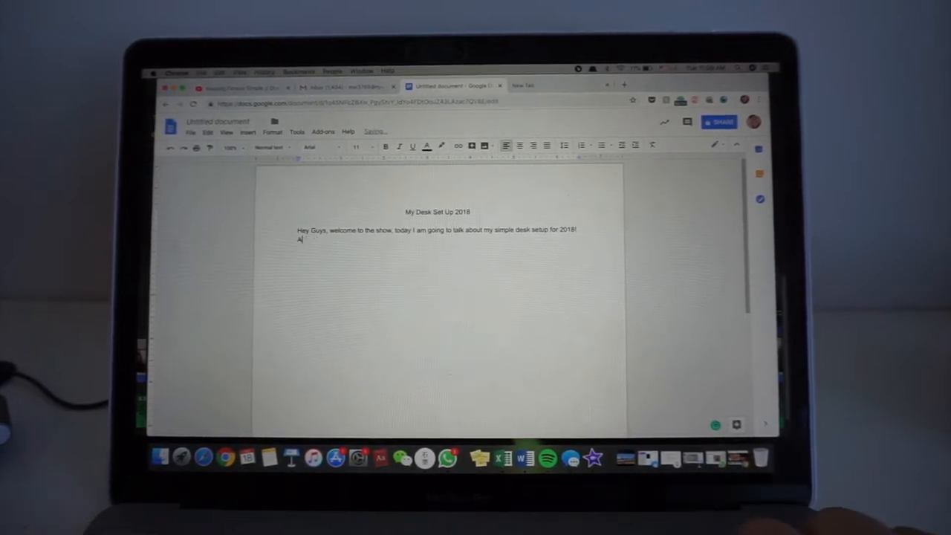
text(And also some)
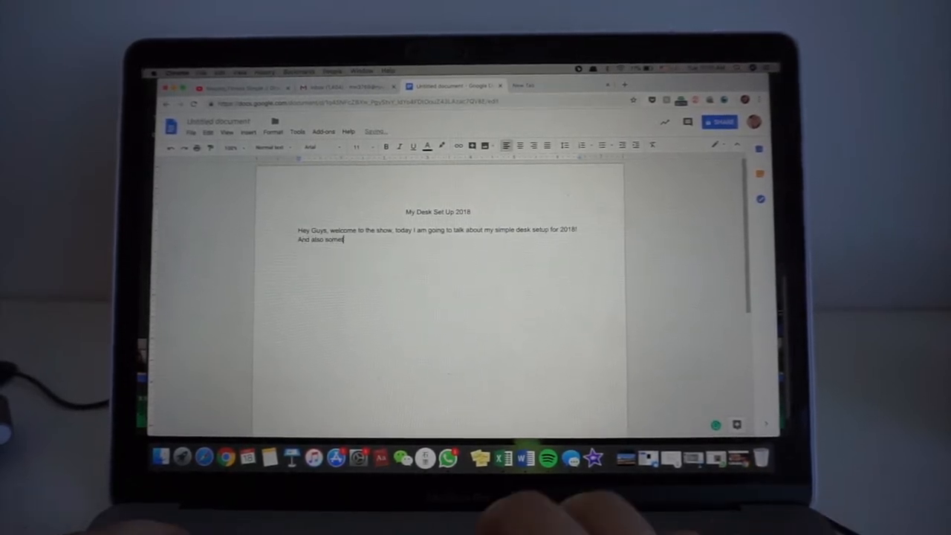
text(thing that I want it.)
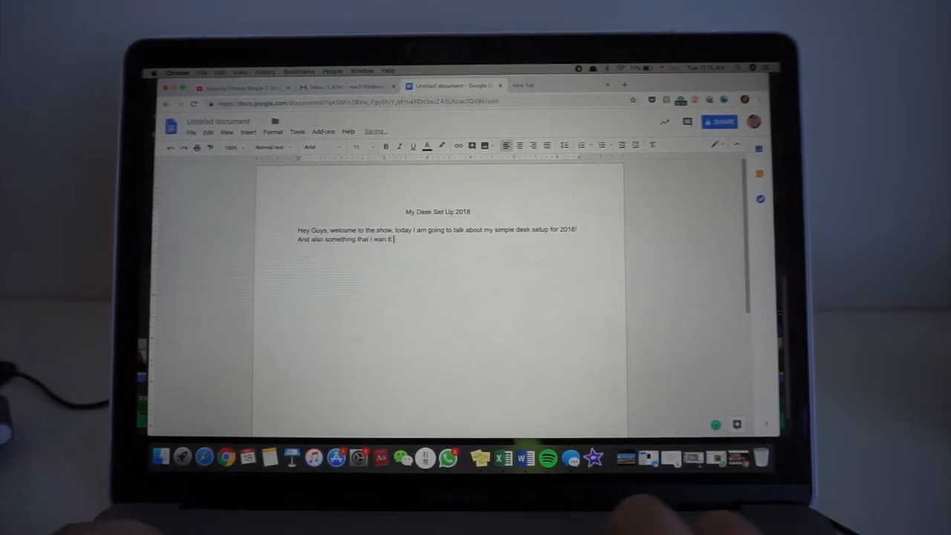
text(to add)
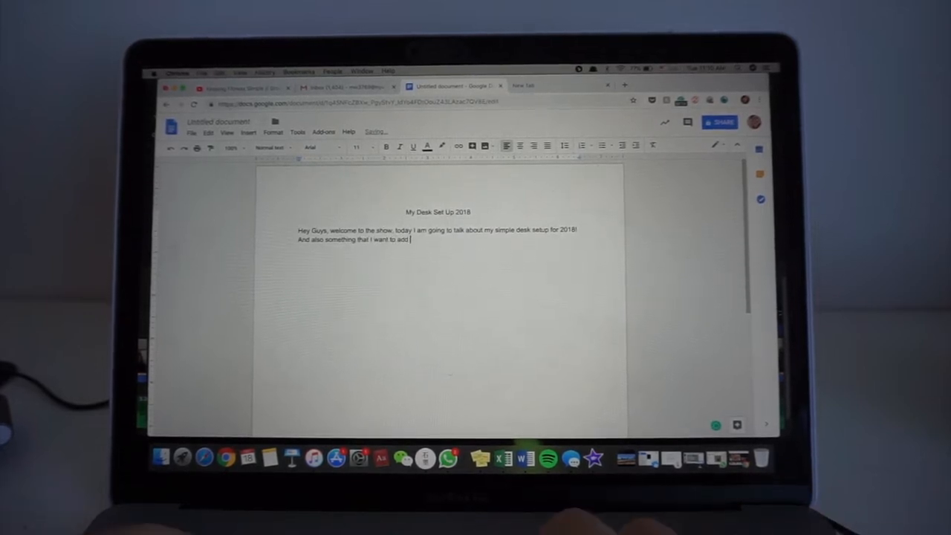
text(to my desk for up)
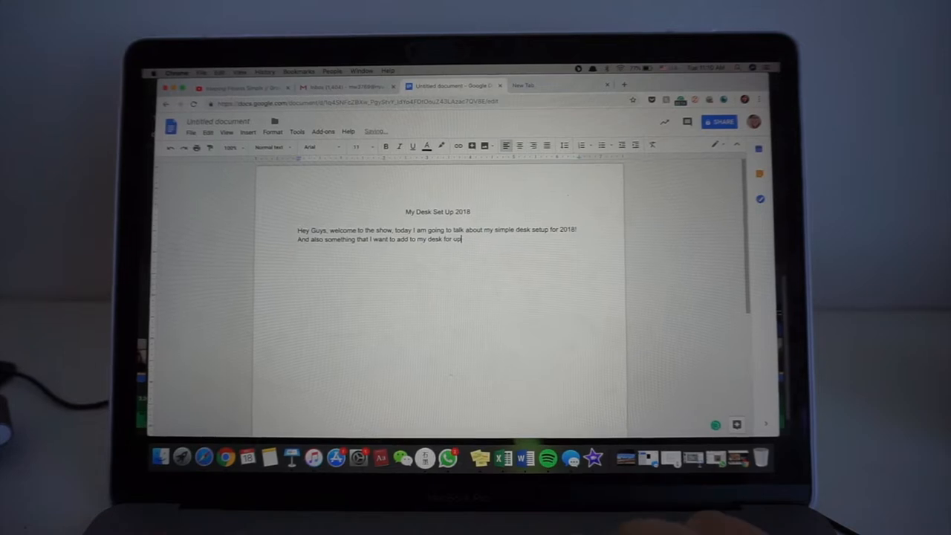
text(coming 2019)
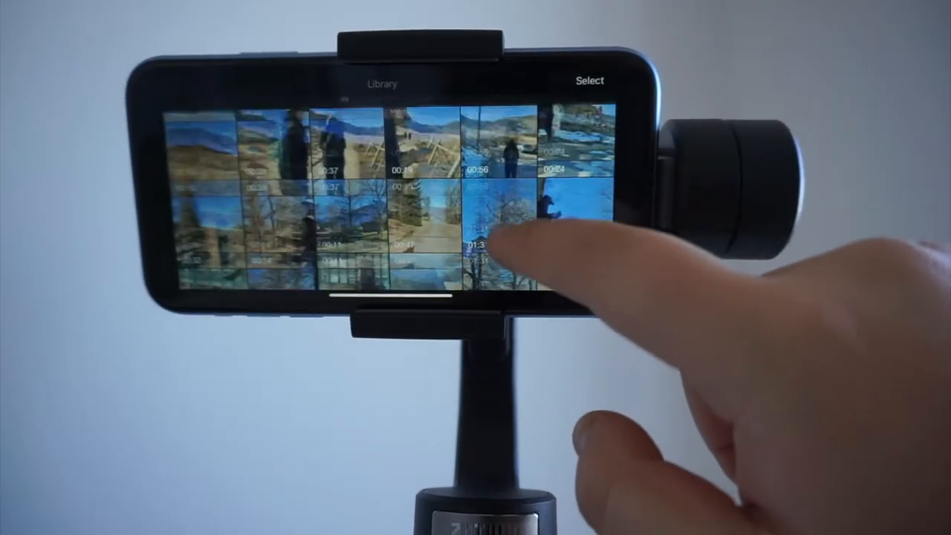
Open the mountain-trail video from the phone's photo library.
click(498, 230)
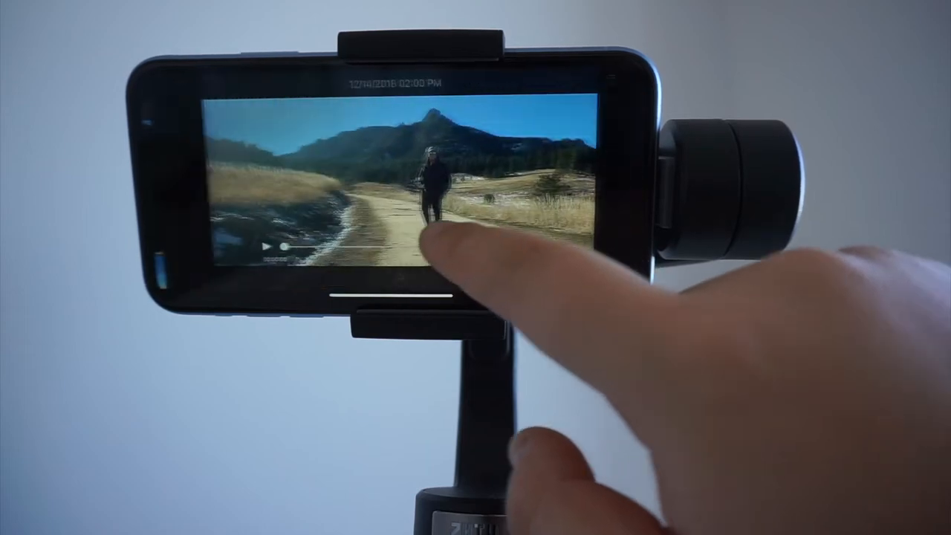